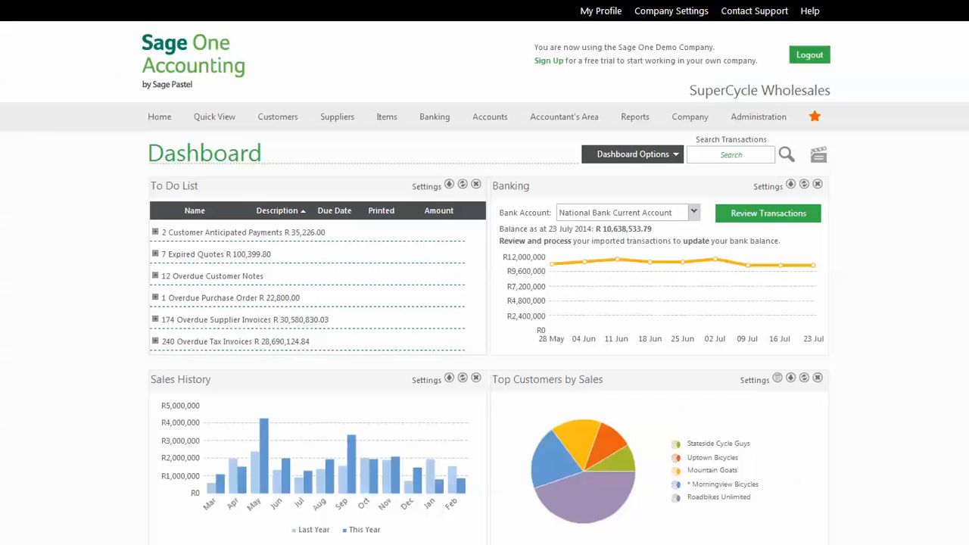
{"action": "mouse_move", "coordinate": [303, 173]}
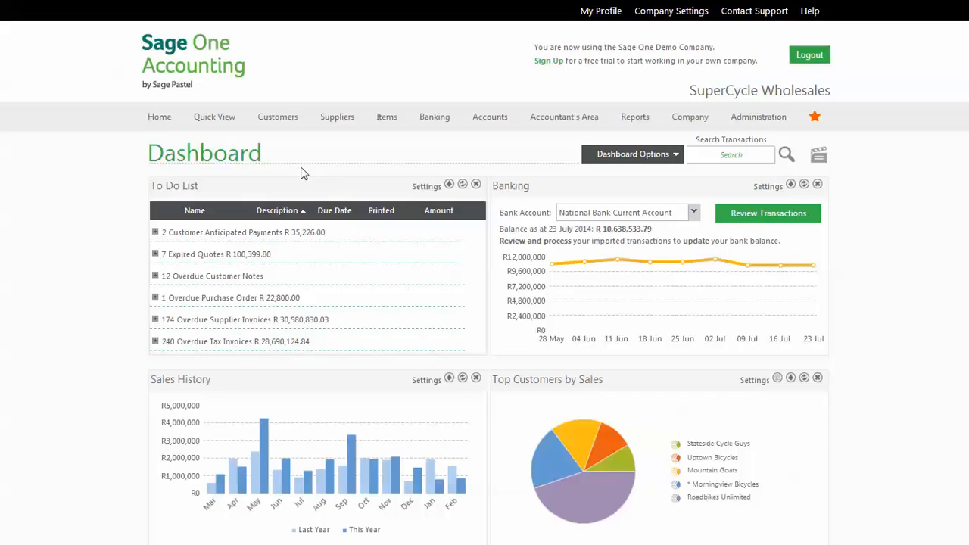
Step: Navigate from the dashboard to the Customer Tax Invoices list via the Customers menu
{"action": "left_click", "coordinate": [279, 117]}
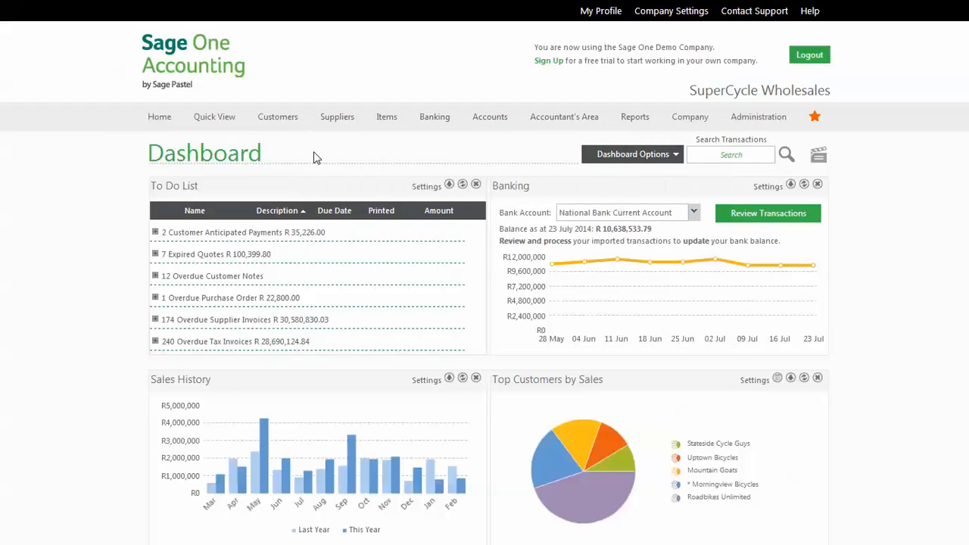
{"action": "left_click", "coordinate": [277, 116]}
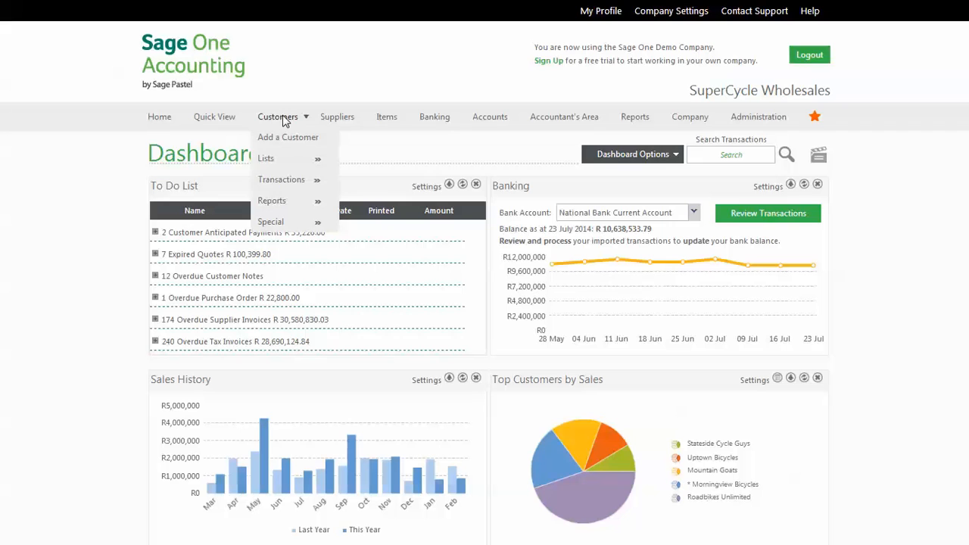
{"action": "mouse_move", "coordinate": [282, 179]}
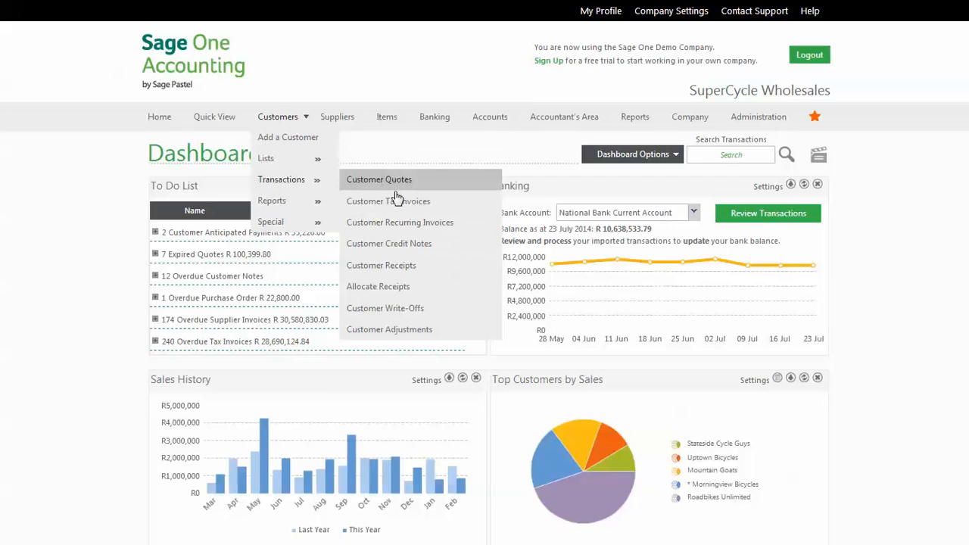
{"action": "left_click", "coordinate": [388, 200]}
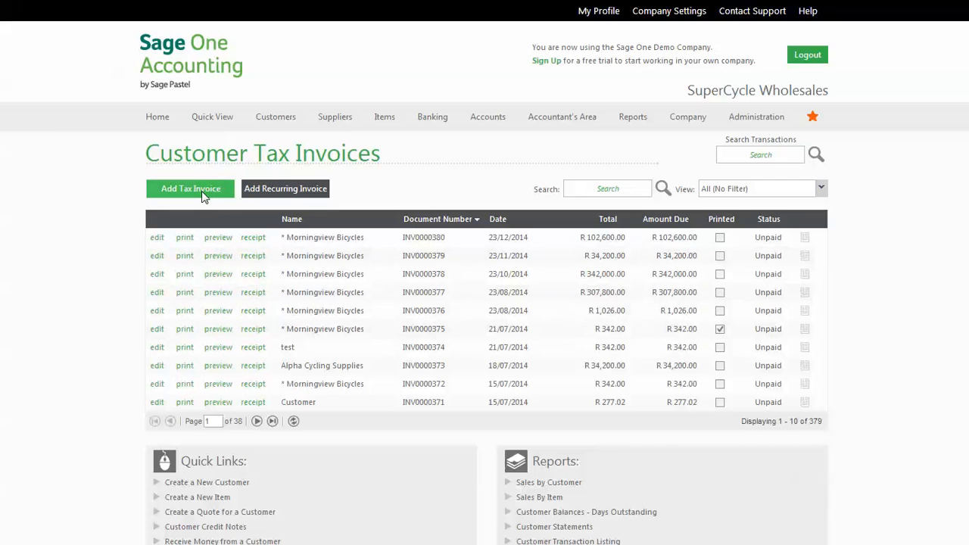
Step: Start a new tax invoice and choose Morningview Bicycles as the customer
{"action": "left_click", "coordinate": [191, 188]}
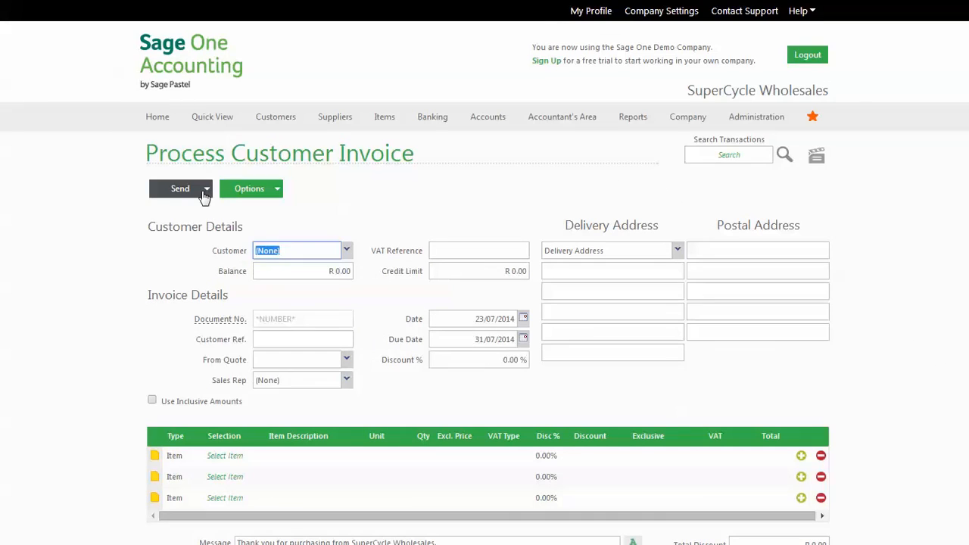
{"action": "left_click", "coordinate": [345, 250]}
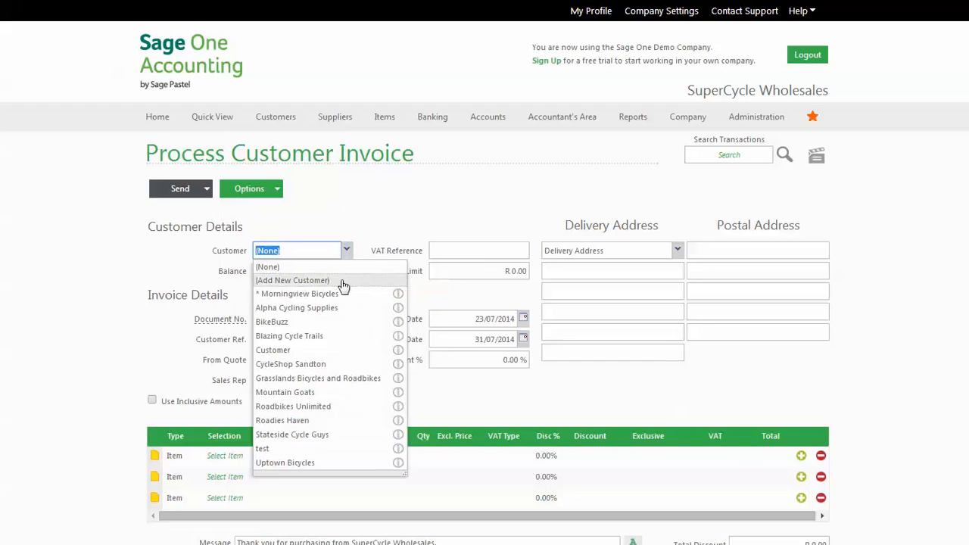
{"action": "mouse_move", "coordinate": [324, 286]}
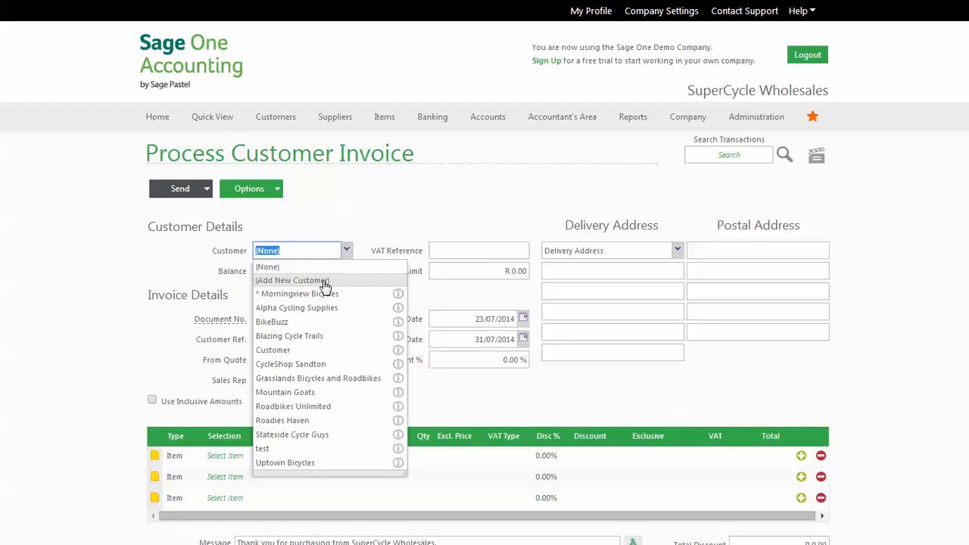
{"action": "left_click", "coordinate": [295, 294]}
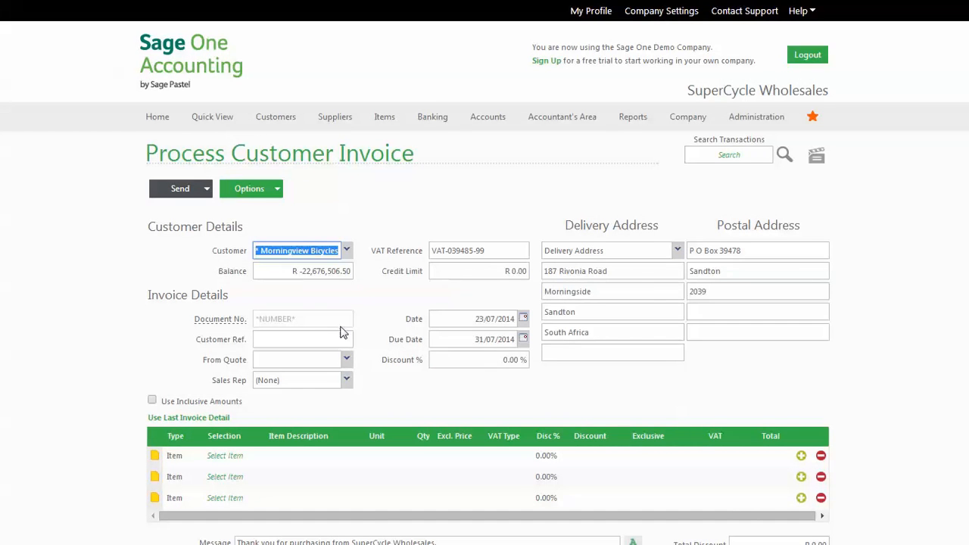
{"action": "mouse_move", "coordinate": [409, 357]}
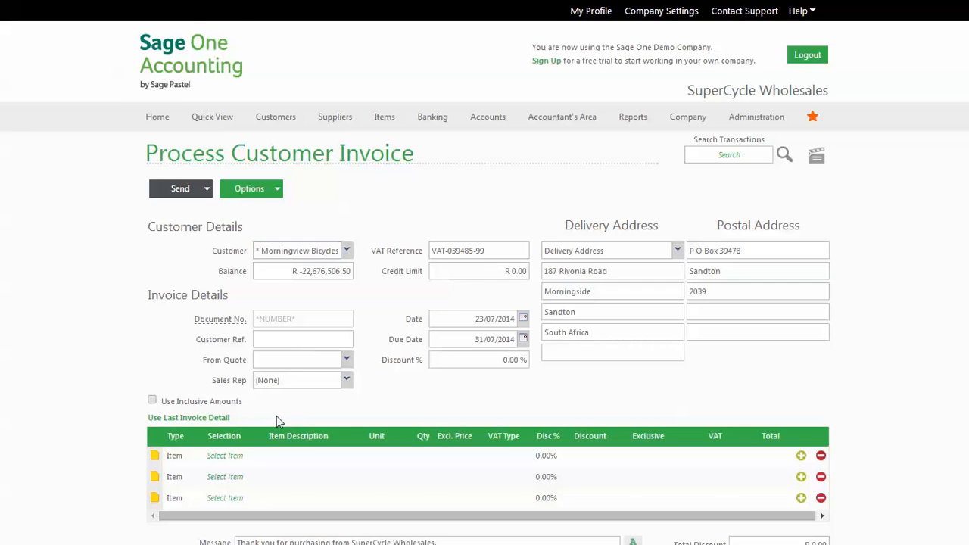
Step: Add a Time Trial Helmet line at R 1,800.00 excluding VAT, toggling inclusive amounts on and off
{"action": "scroll", "scroll_direction": "down", "scroll_amount": 3}
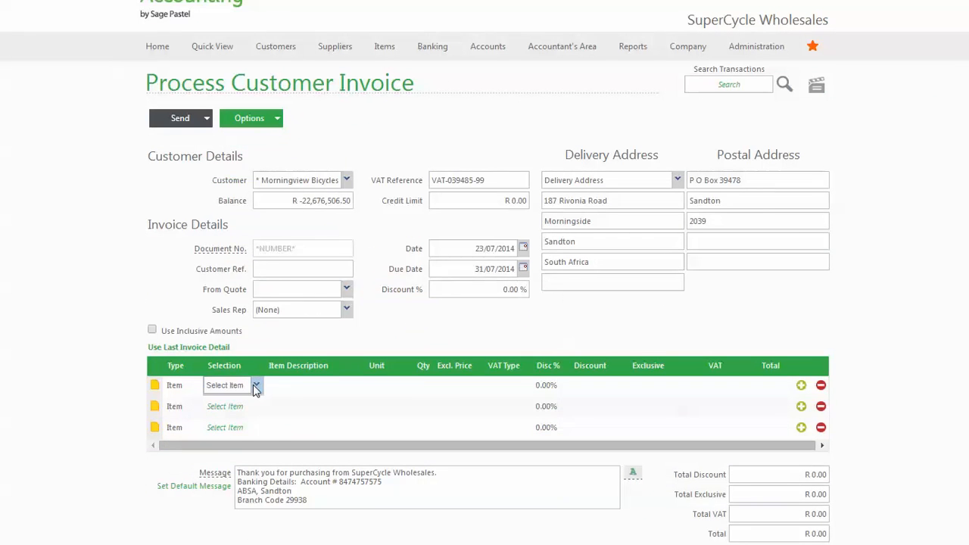
{"action": "left_click", "coordinate": [255, 386]}
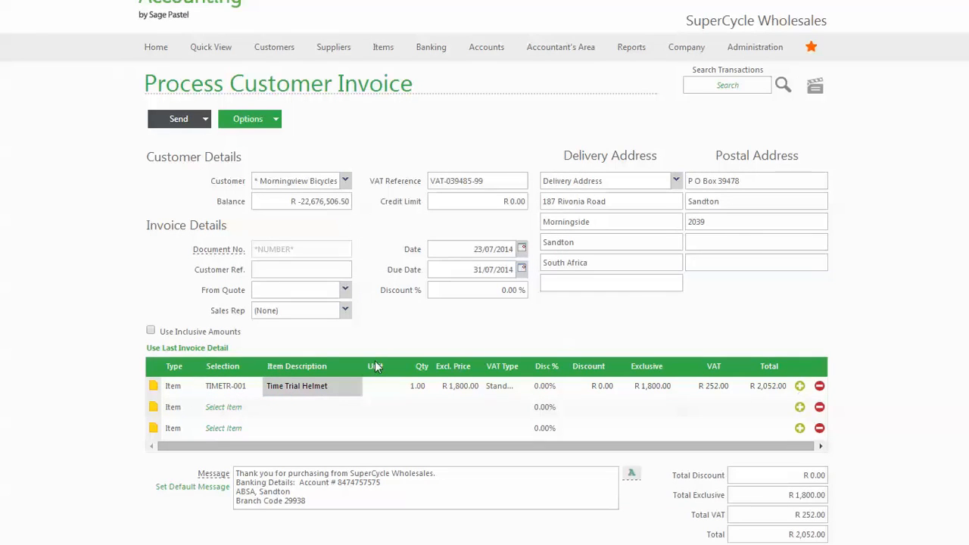
{"action": "left_click", "coordinate": [151, 330]}
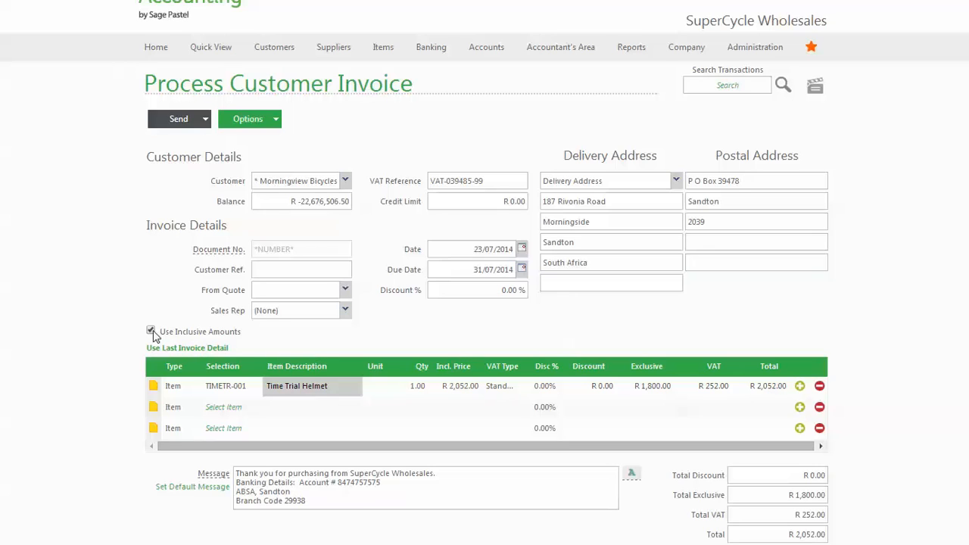
{"action": "left_click", "coordinate": [151, 330]}
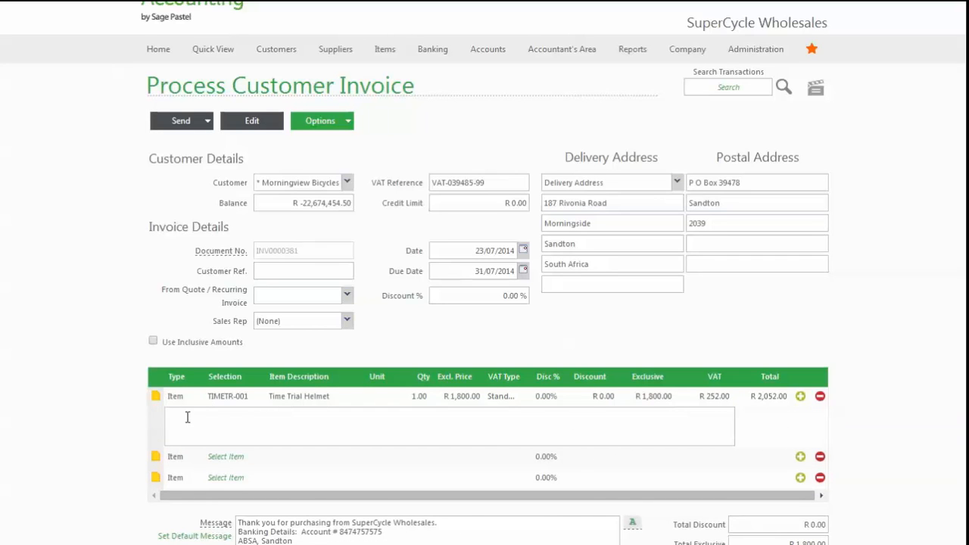
Step: Save the R 2,052.00 invoice so it appears unpaid in the Customer Tax Invoices list
{"action": "scroll", "scroll_direction": "down", "scroll_amount": 3}
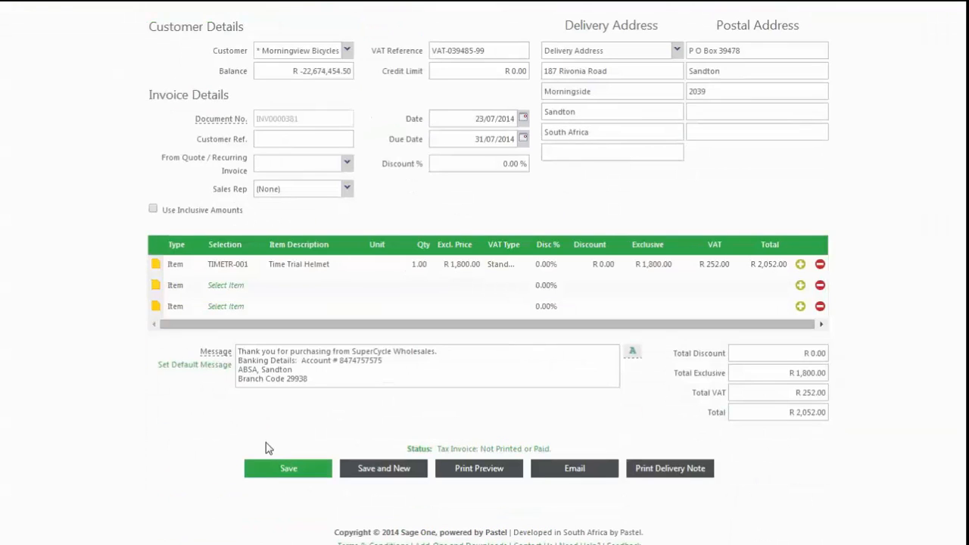
{"action": "mouse_move", "coordinate": [572, 484]}
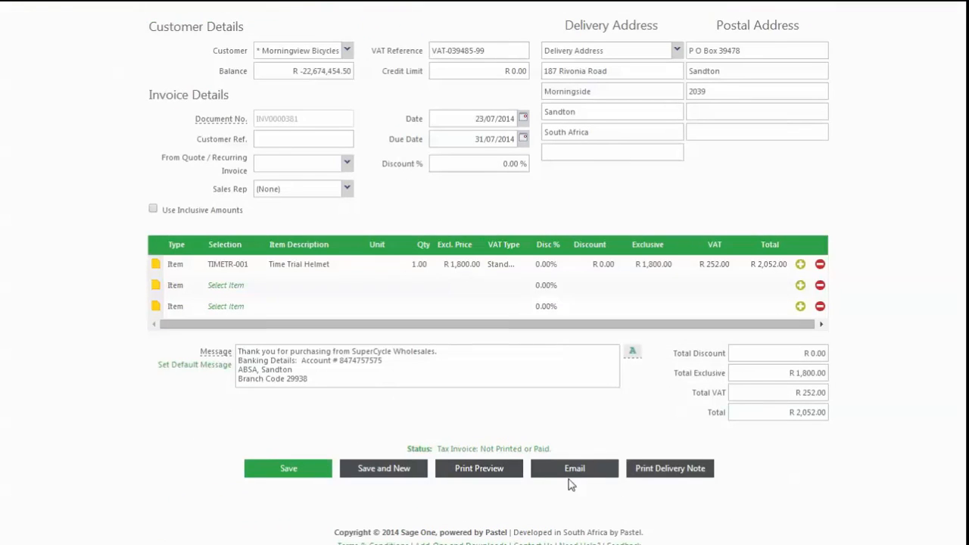
{"action": "mouse_move", "coordinate": [288, 468]}
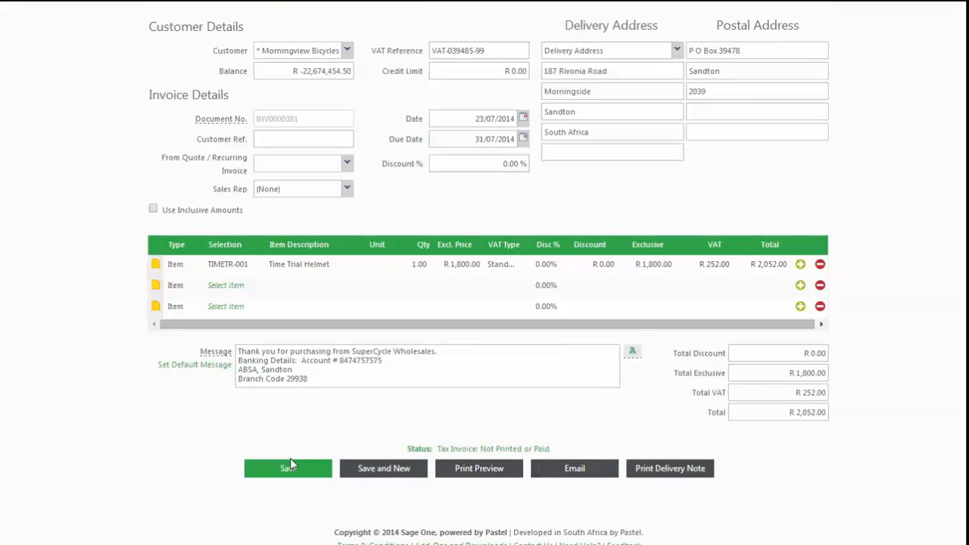
{"action": "mouse_move", "coordinate": [414, 458]}
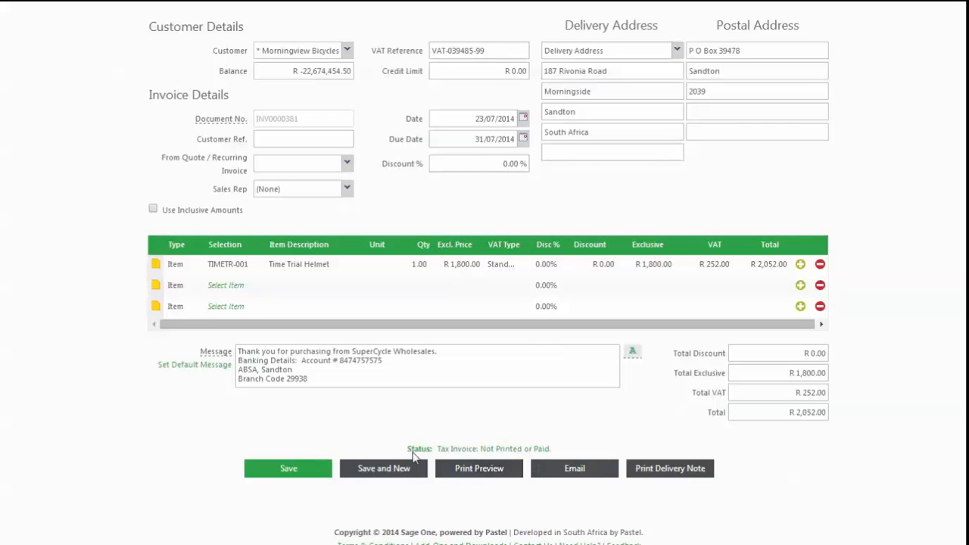
{"action": "left_click", "coordinate": [288, 468]}
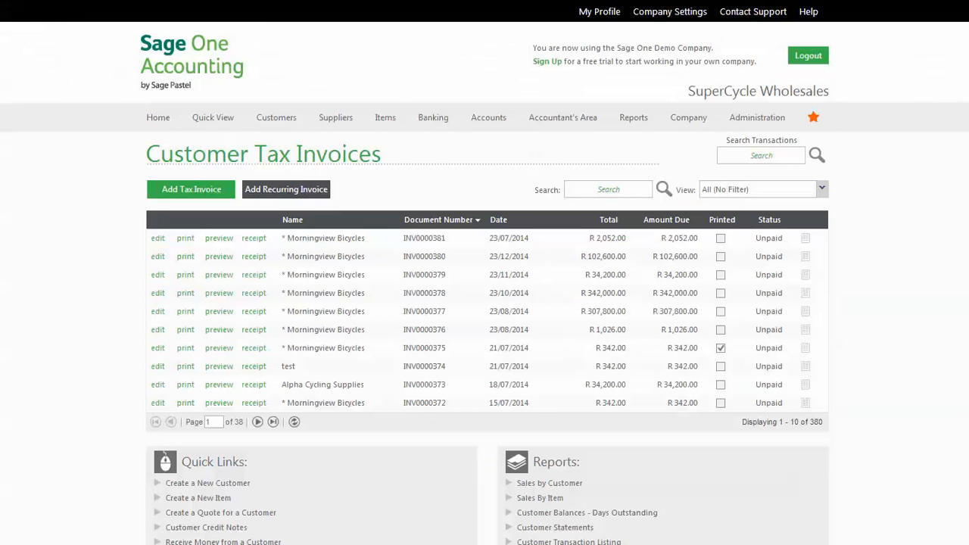